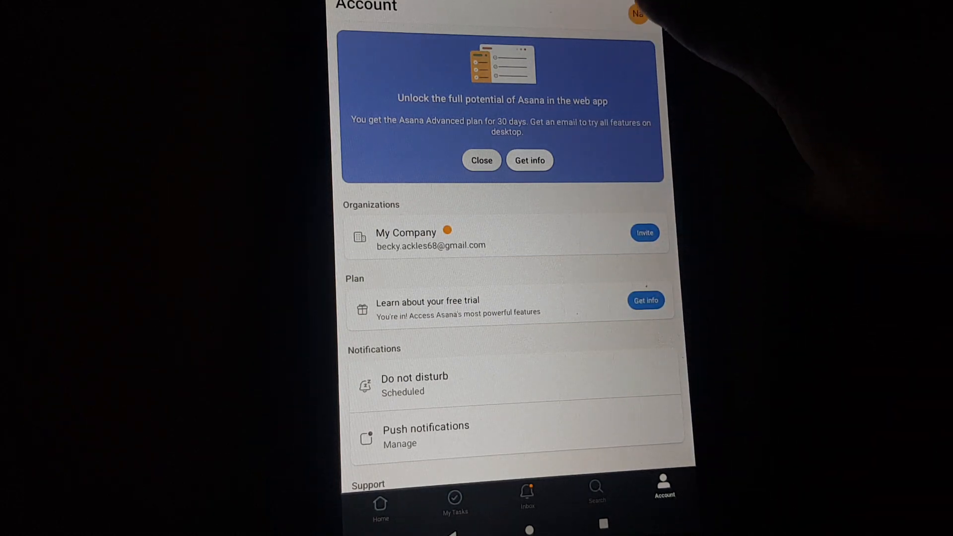
# - Reach my own profile page via the avatar's View profile option on the Account screen
pyautogui.click(638, 15)
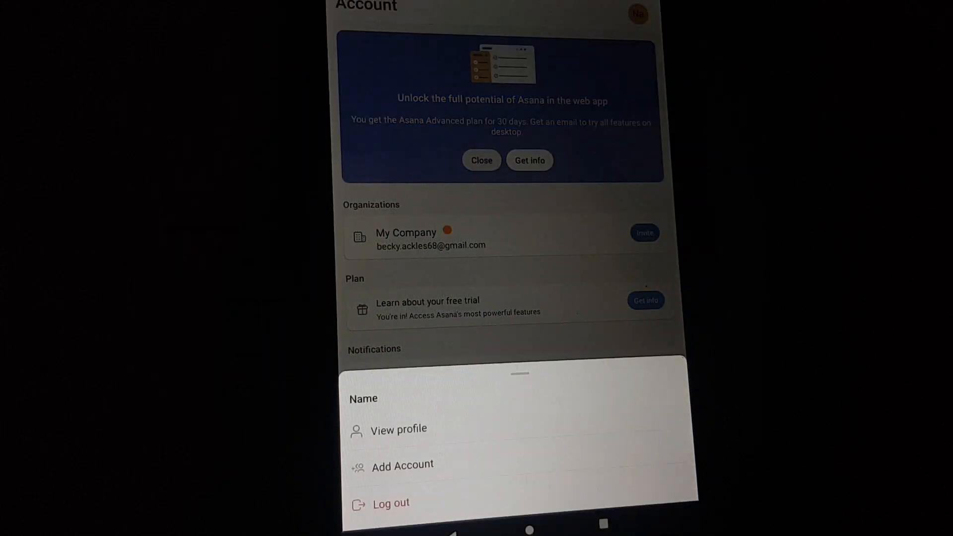
pyautogui.click(397, 429)
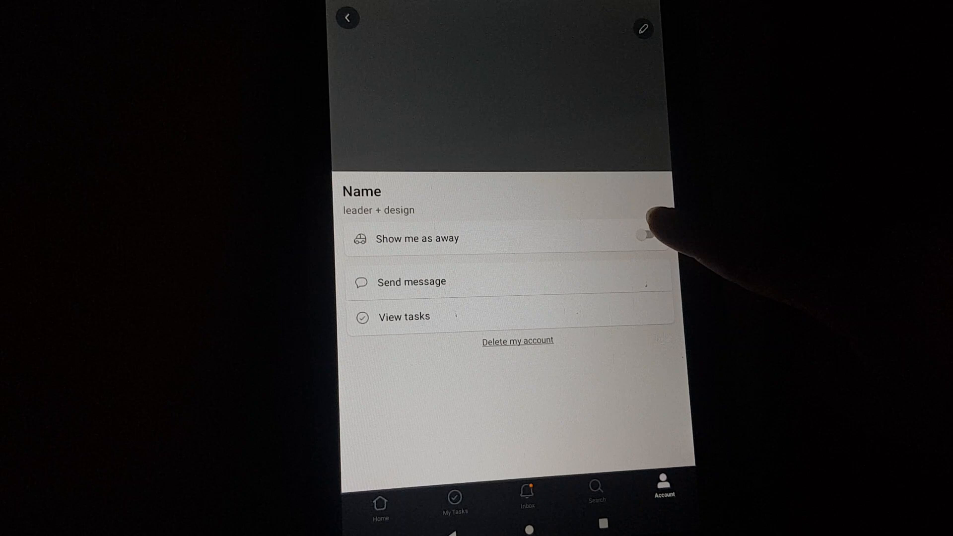
# - Turn on 'Show me as away' from May 16 through Tomorrow (May 17)
pyautogui.click(643, 237)
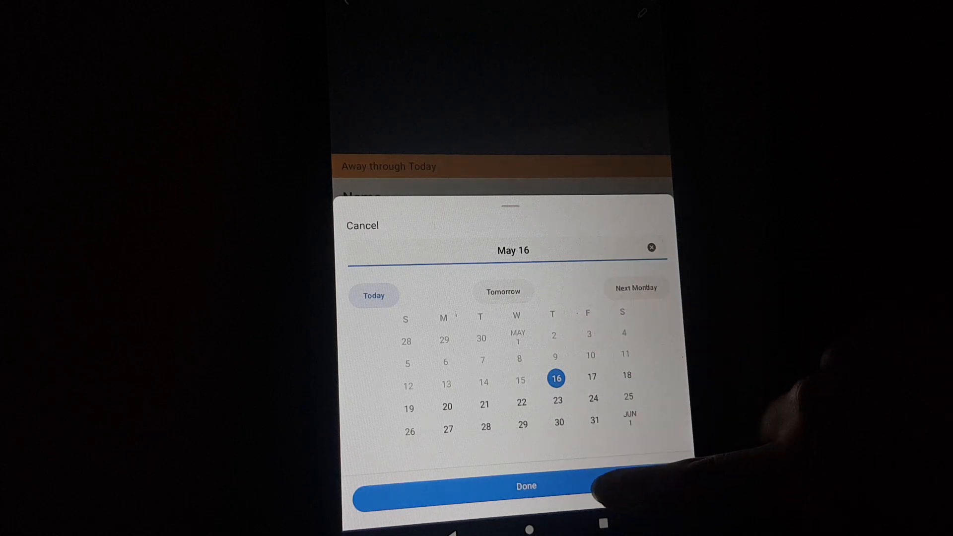
pyautogui.click(527, 486)
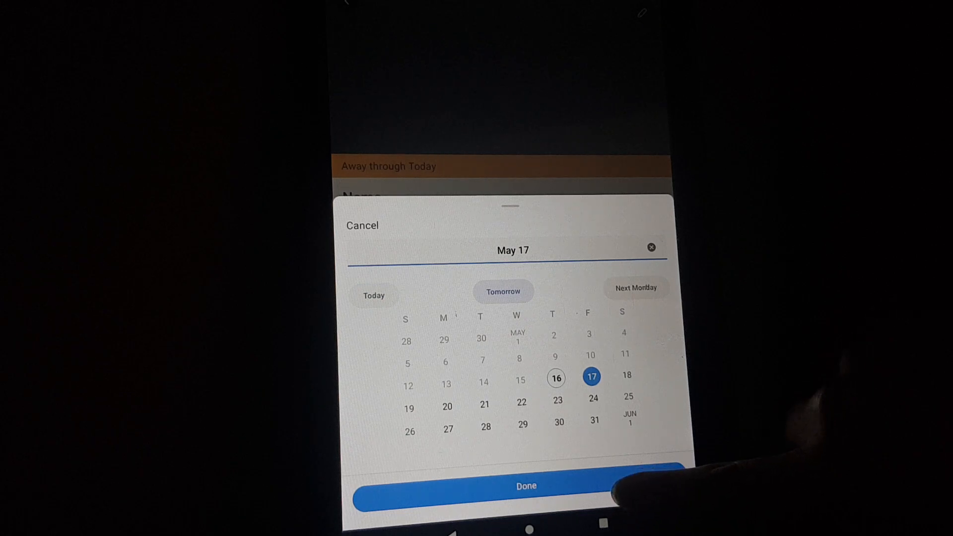
pyautogui.click(526, 484)
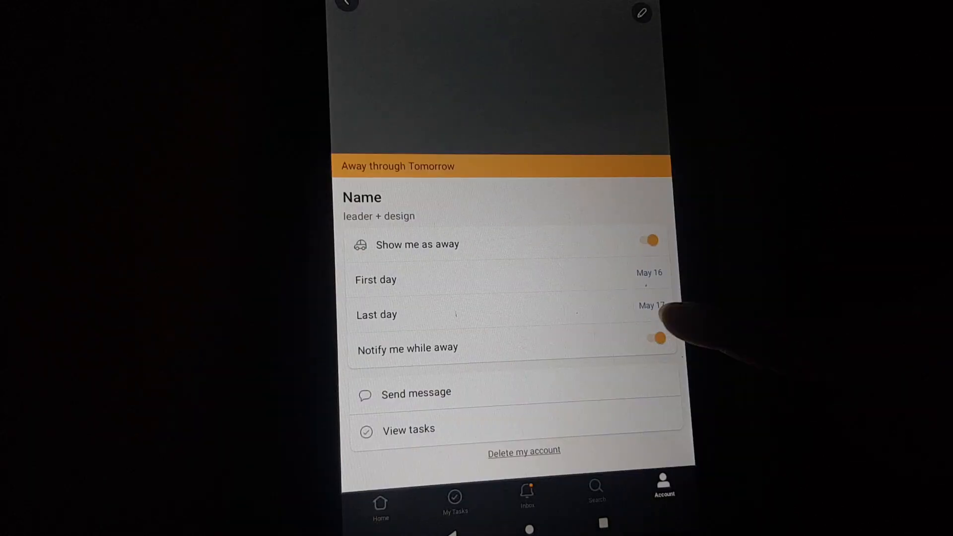
# - Switch off 'Notify me while away' so no notifications arrive during the away period
pyautogui.click(655, 337)
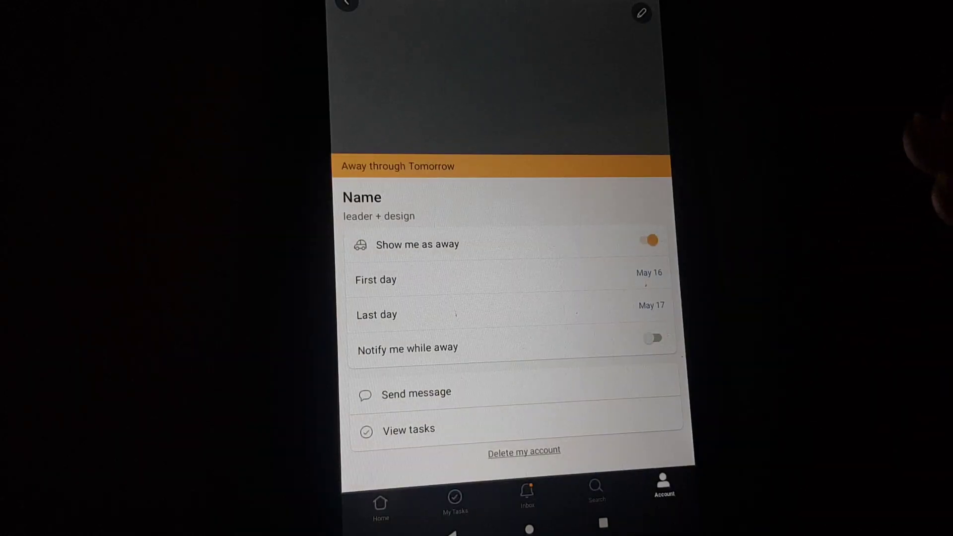